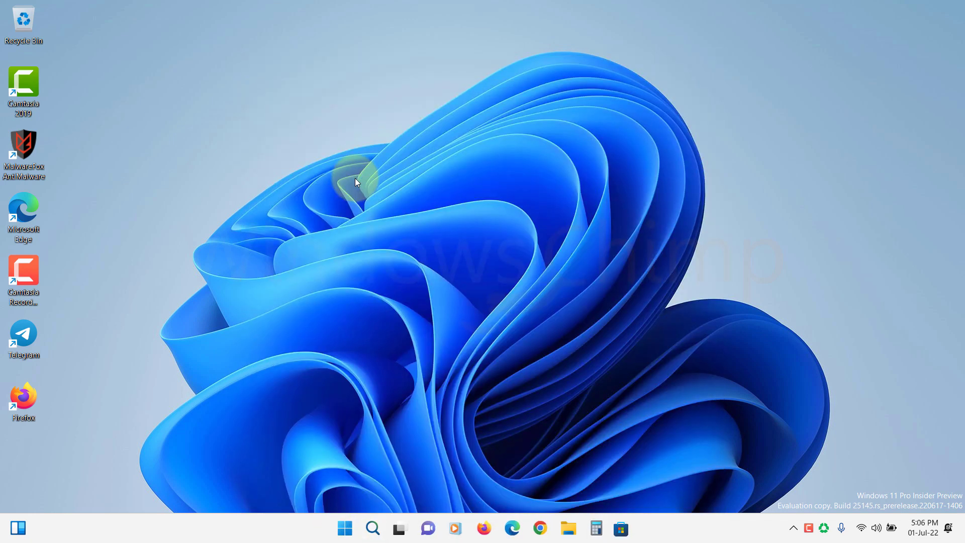
Find Microsoft Photos in Microsoft Store and start its available update.
click(621, 528)
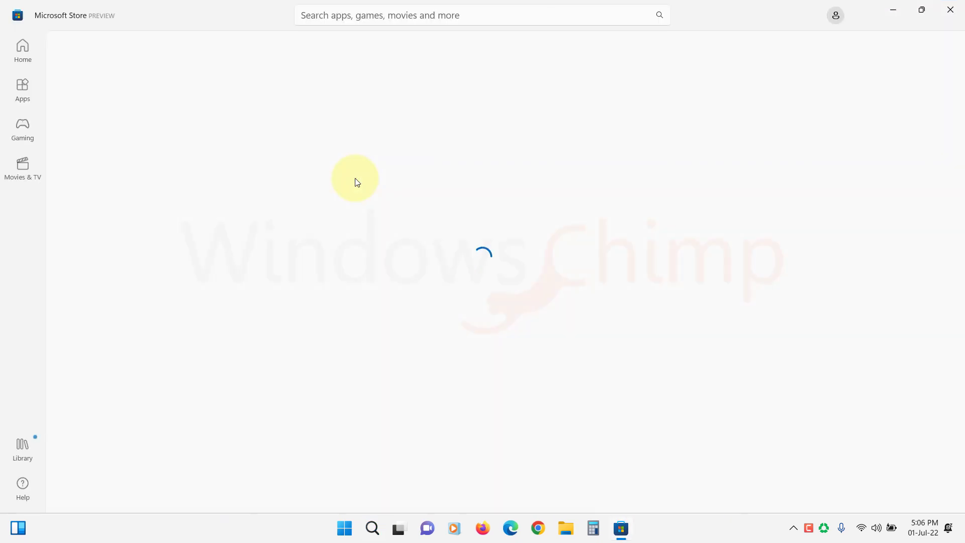
text(microsoft photos)
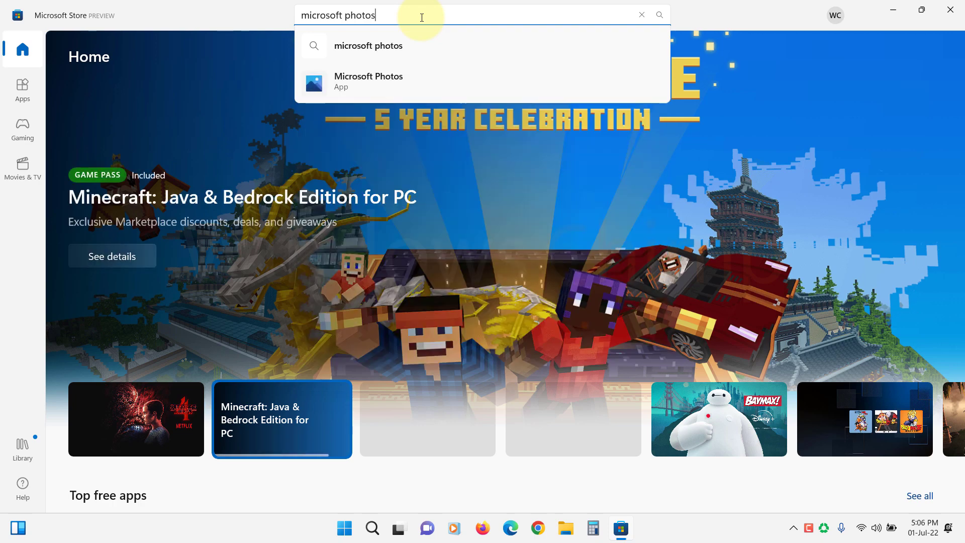
click(368, 80)
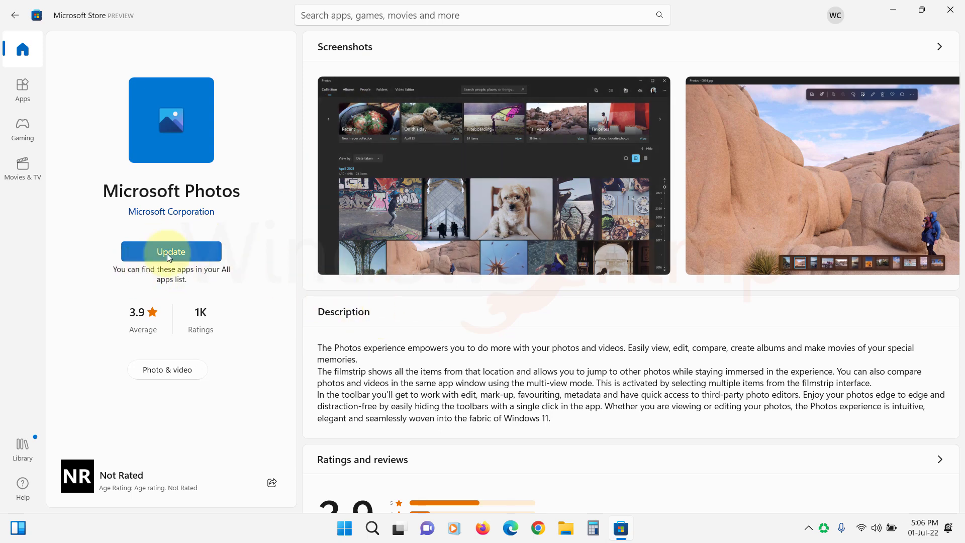
click(171, 251)
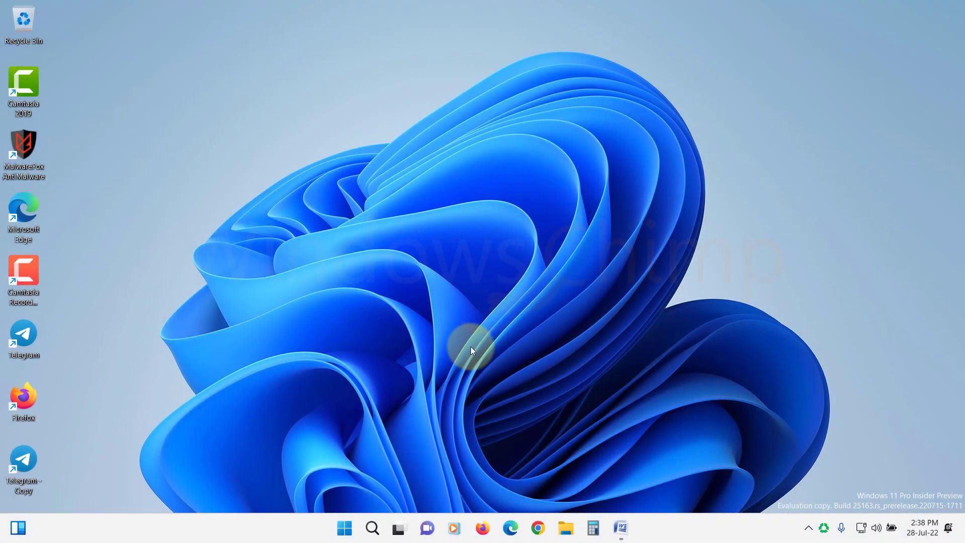
Filter Installed apps to 'microsoft photos' and bring up its entry's options menu.
click(348, 527)
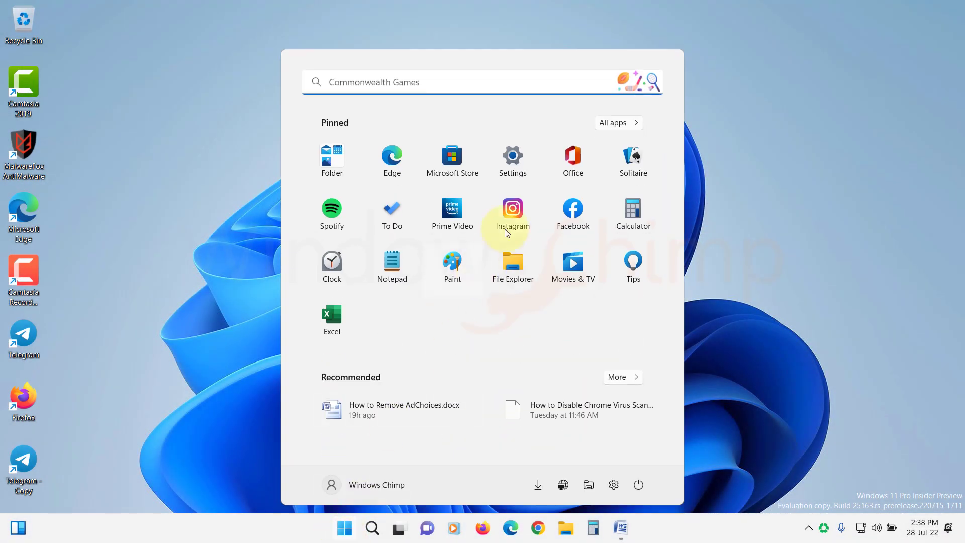
click(512, 155)
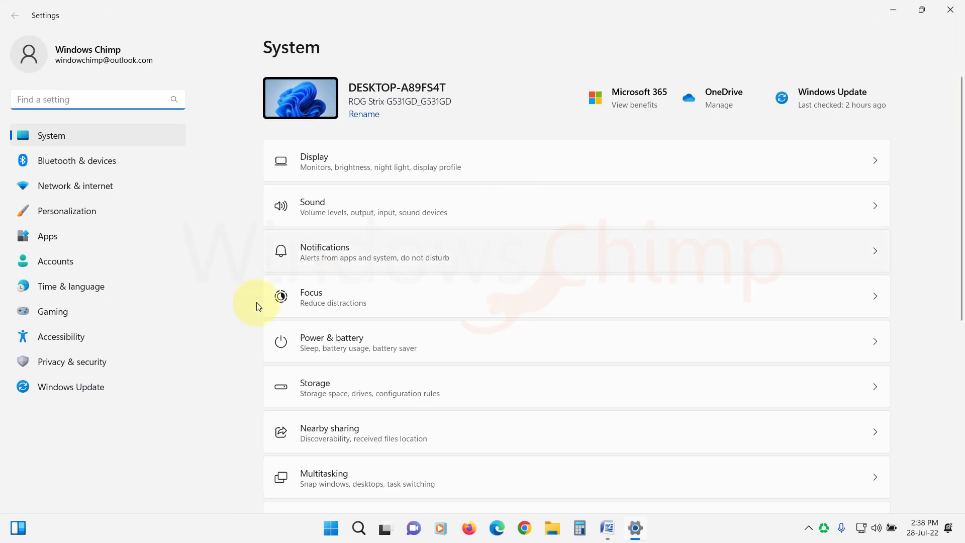
click(48, 235)
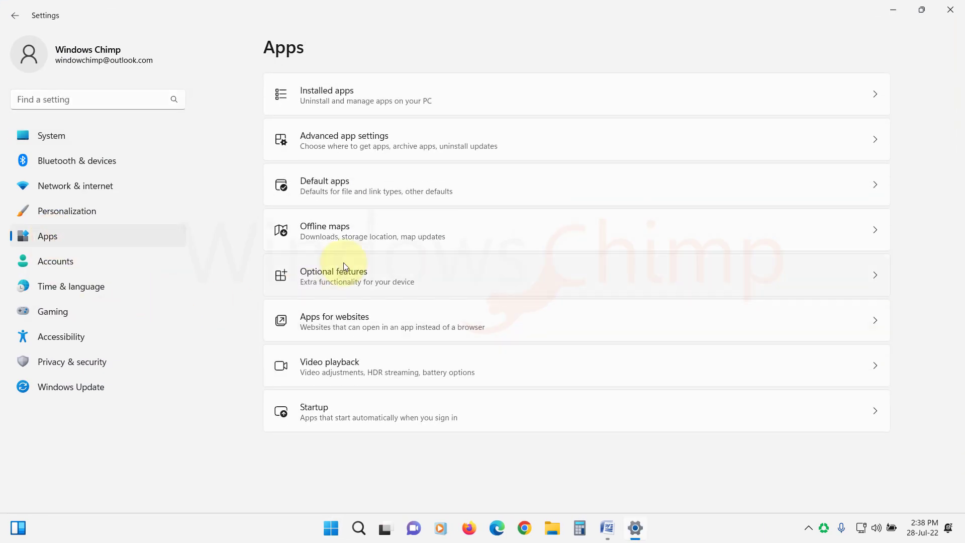
mouse_move(350, 104)
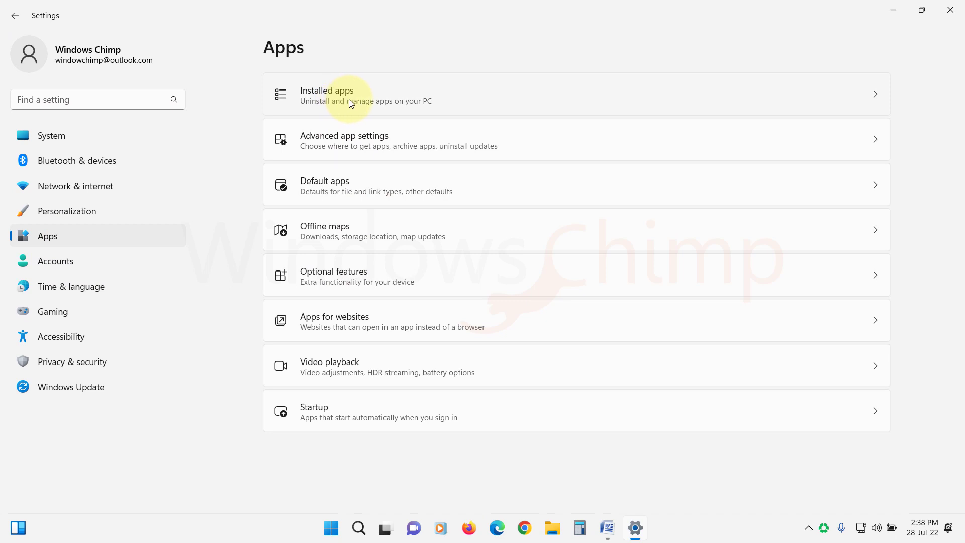
click(346, 96)
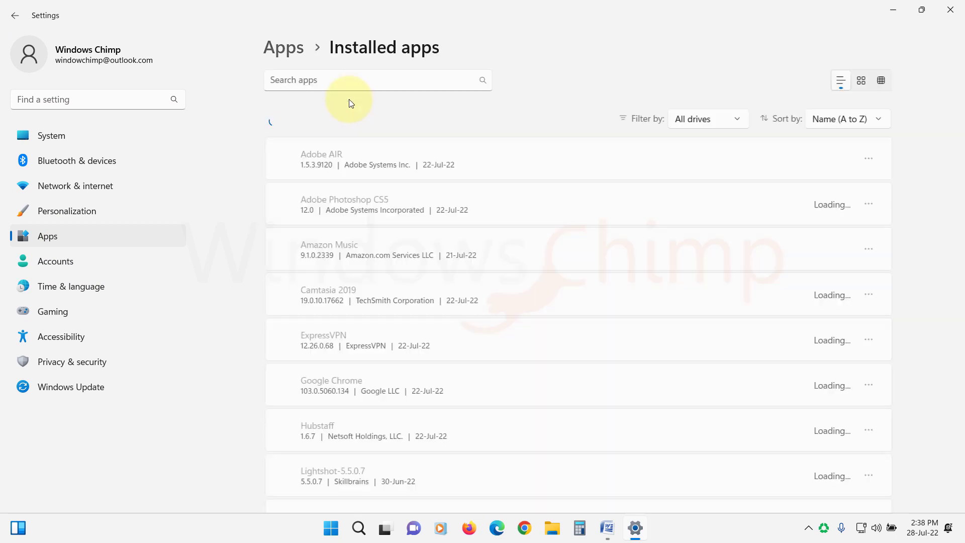
text(microsoft photos)
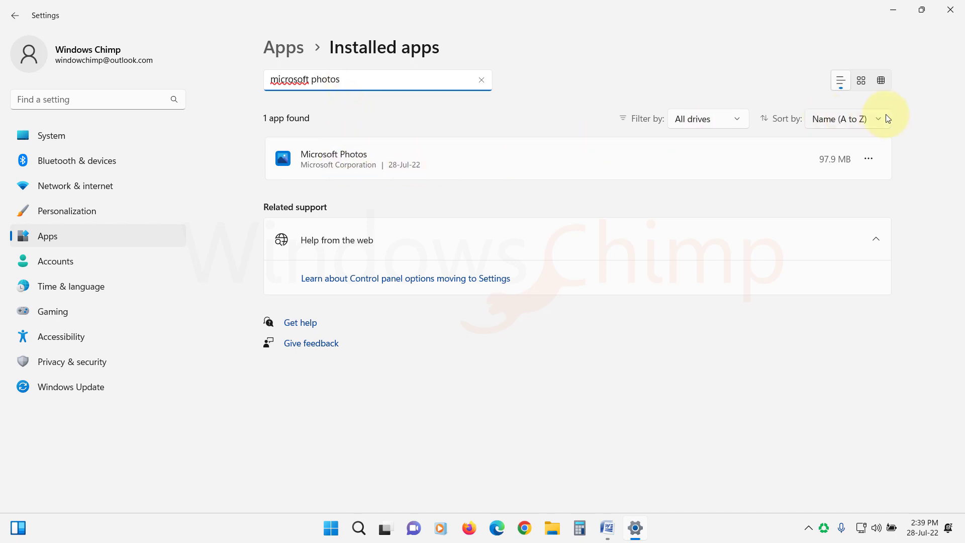
click(868, 159)
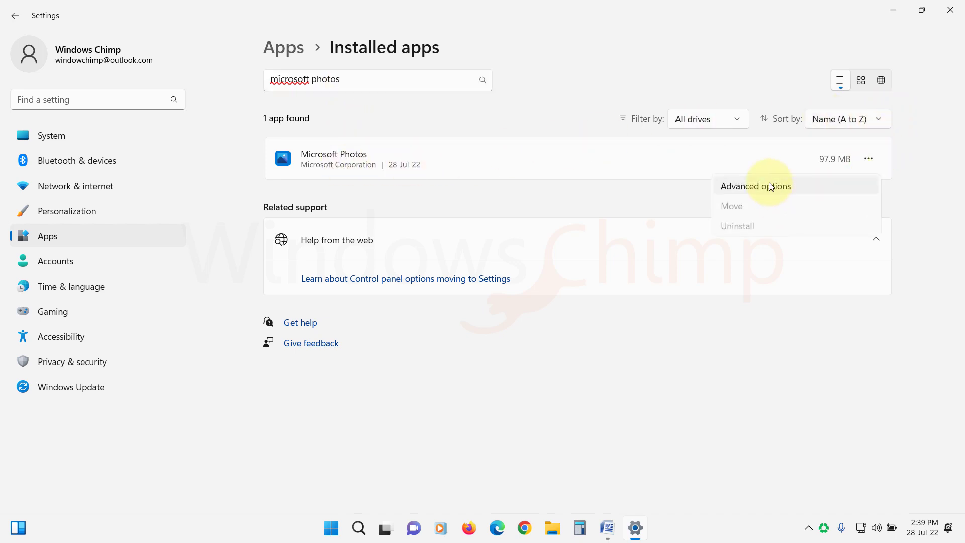
From Microsoft Photos' Advanced options, run Repair and then Reset.
click(756, 186)
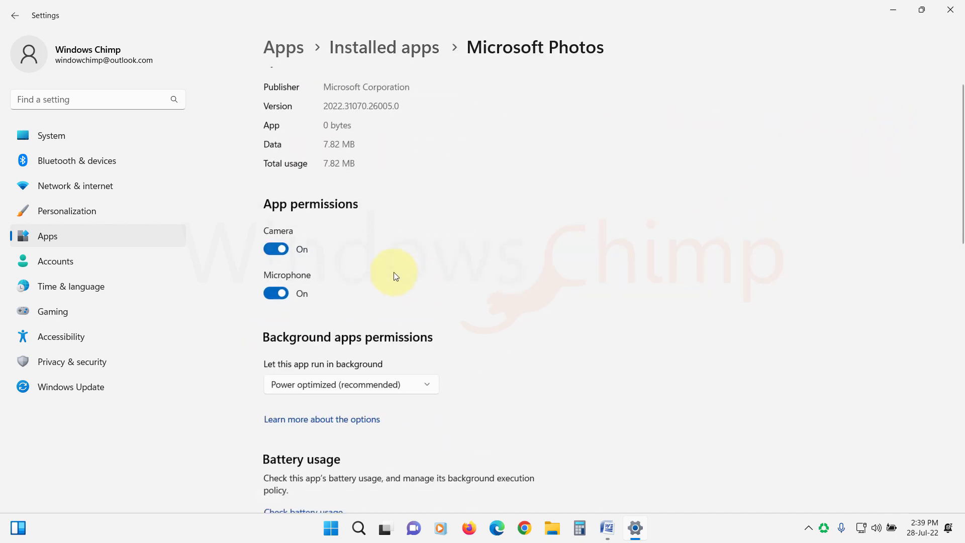
scroll(down, 3)
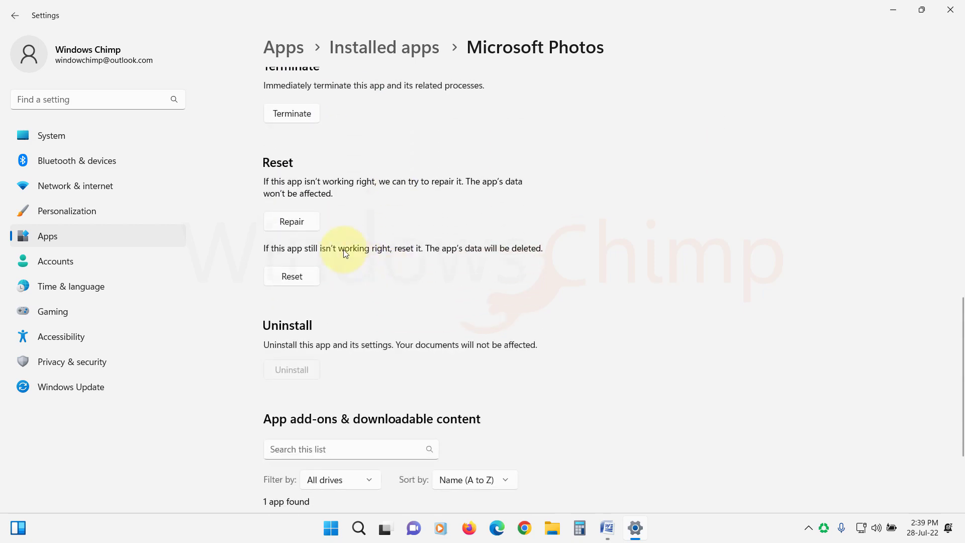
click(292, 222)
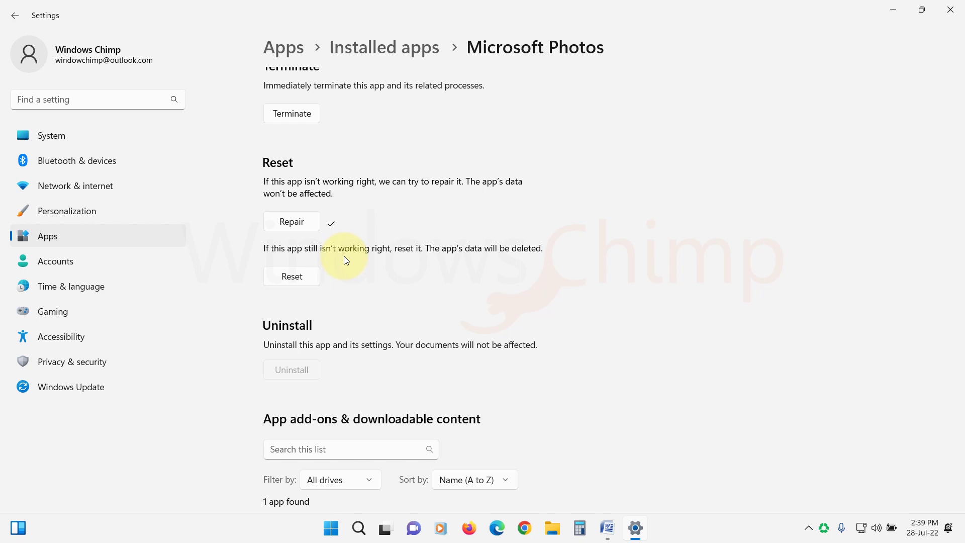
mouse_move(311, 281)
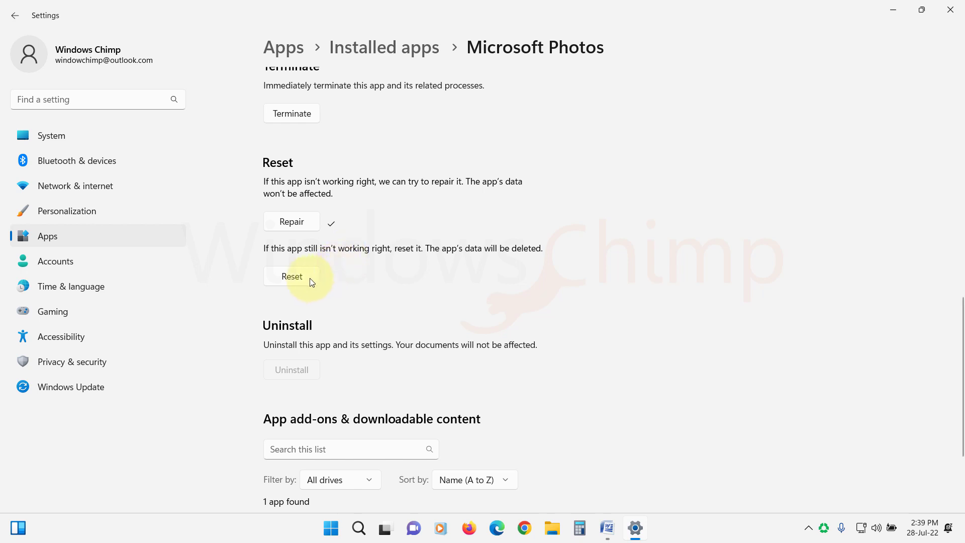
click(292, 275)
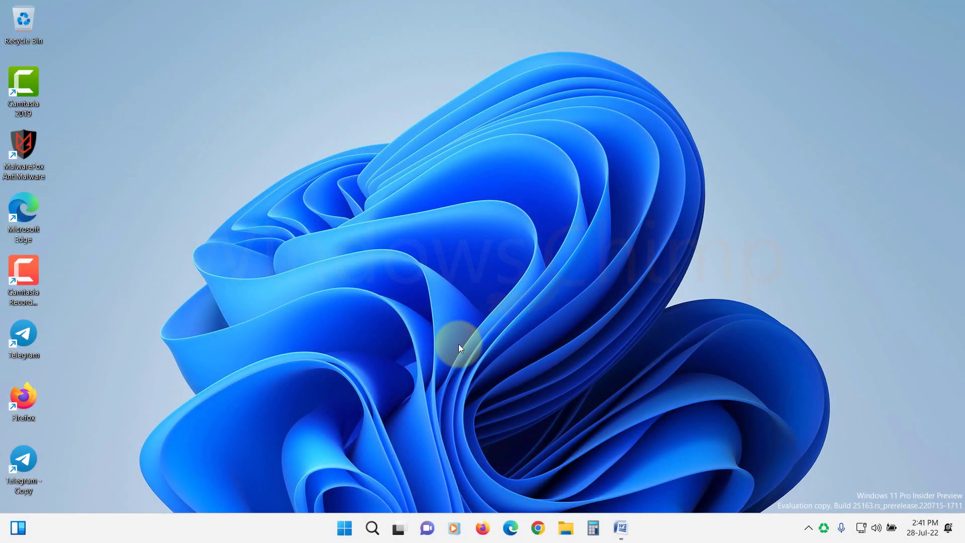
Launch Photos and toggle 'Show my cloud-only content from OneDrive' in its settings.
click(372, 528)
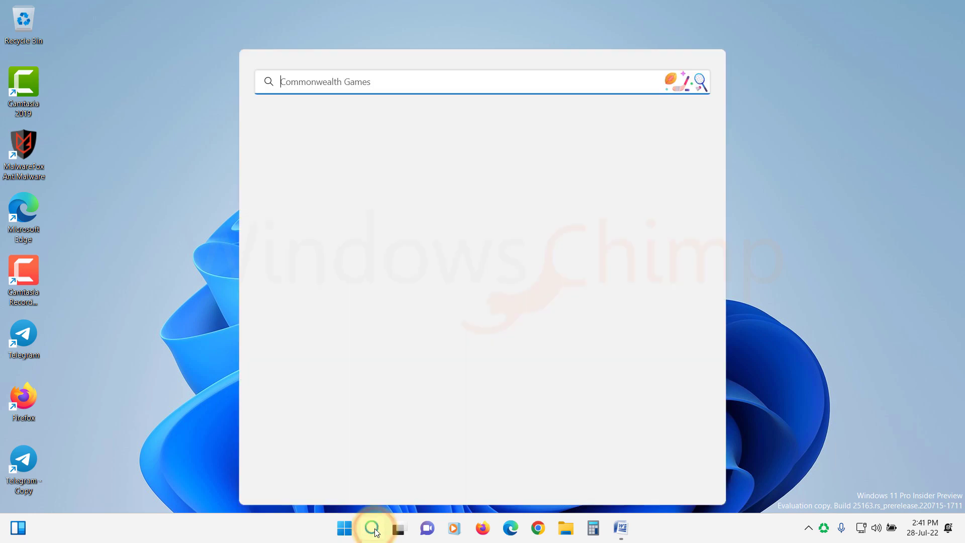
text(photos)
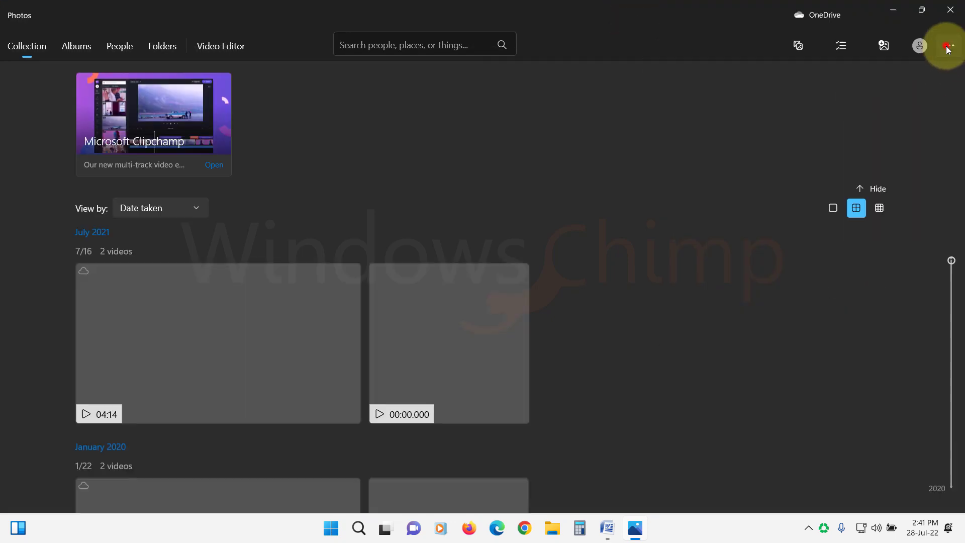
click(946, 45)
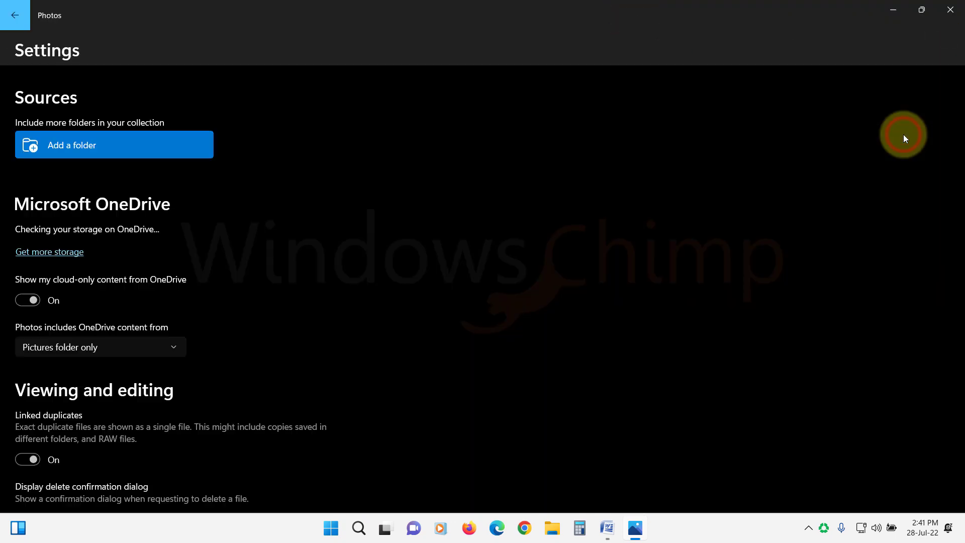
scroll(down, 3)
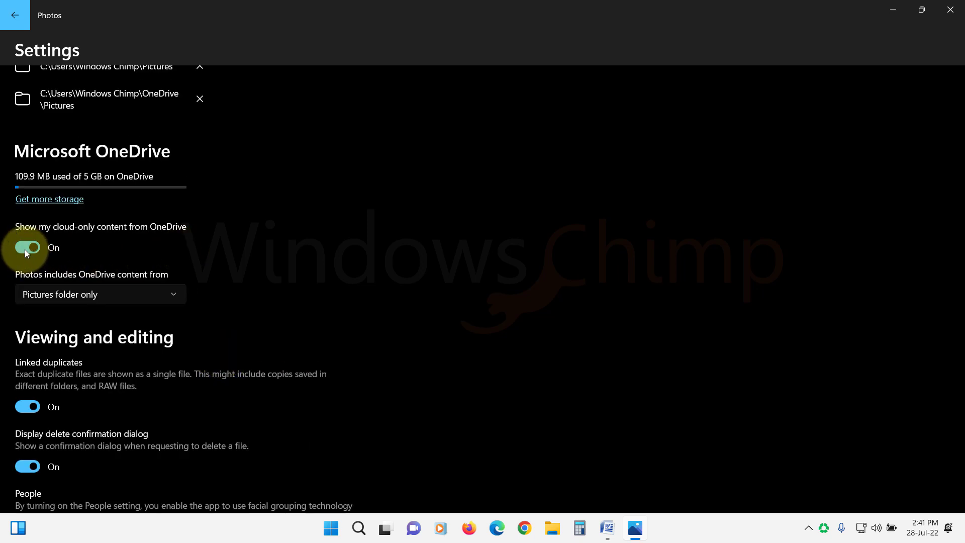
click(27, 247)
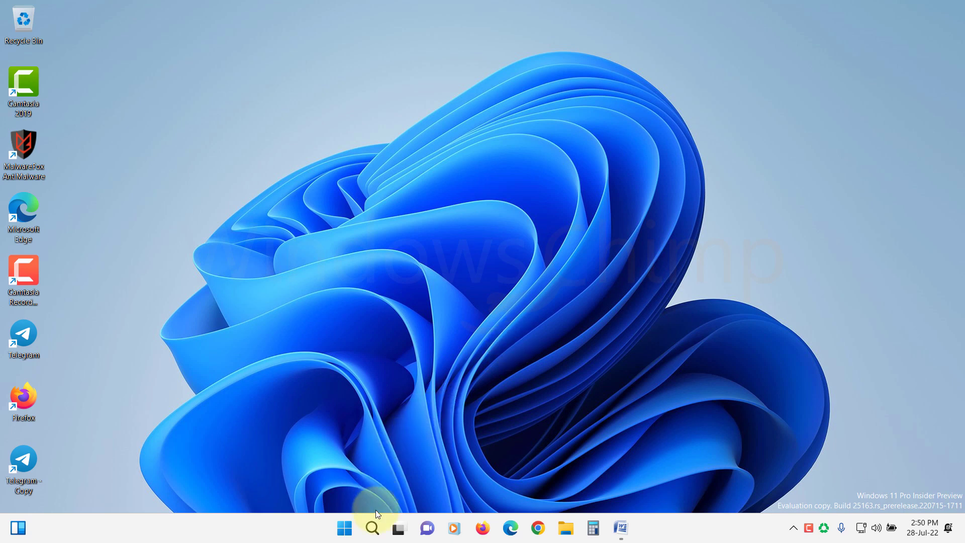
Run Windows PowerShell as administrator and approve the User Account Control prompt.
click(372, 528)
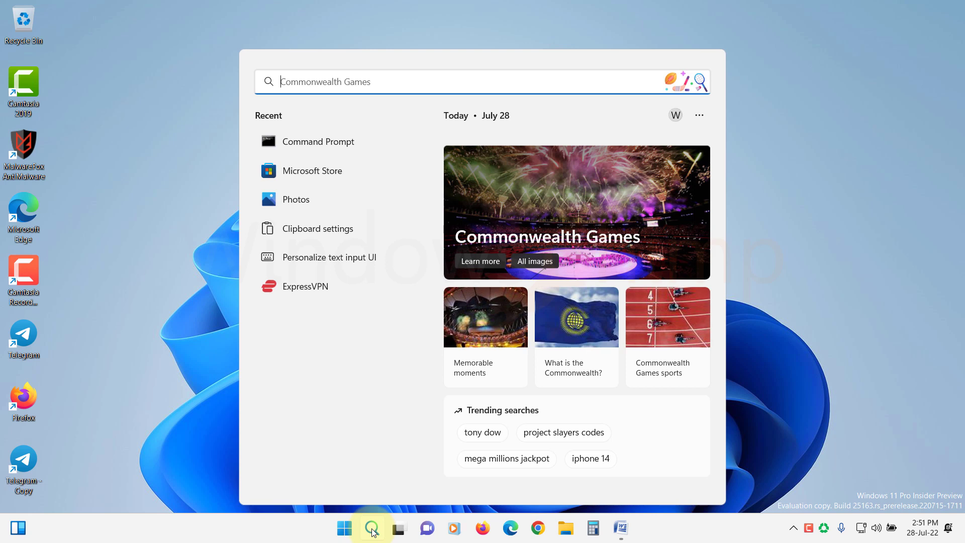
text(powershell)
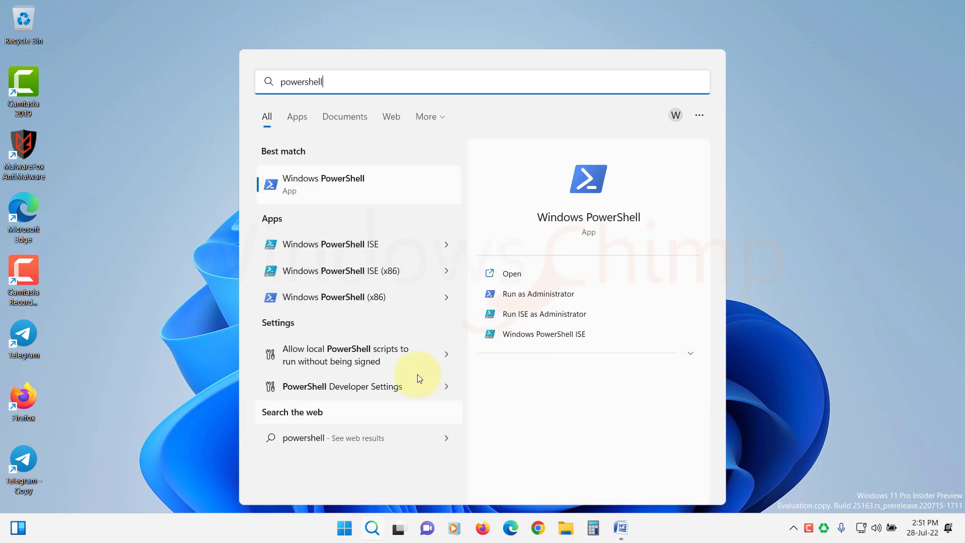
right_click(343, 185)
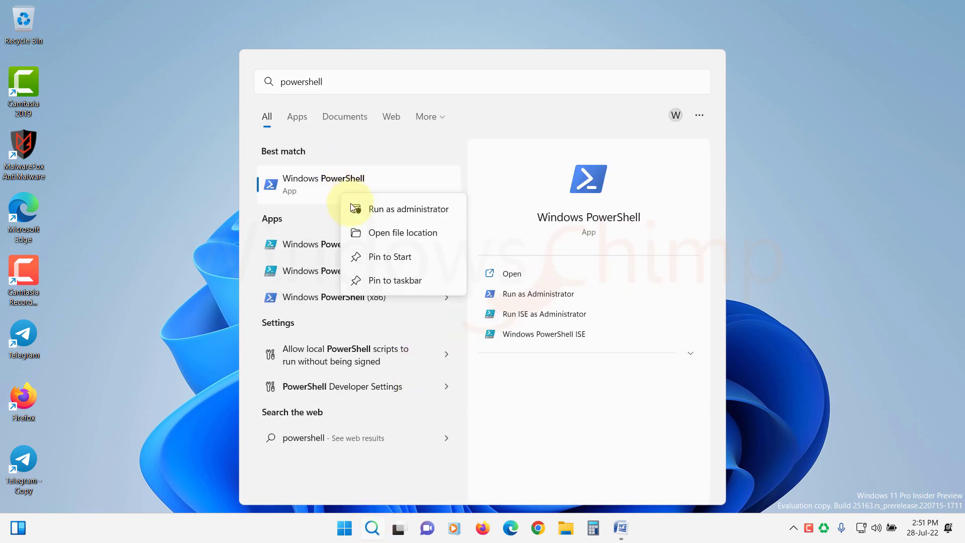
click(408, 209)
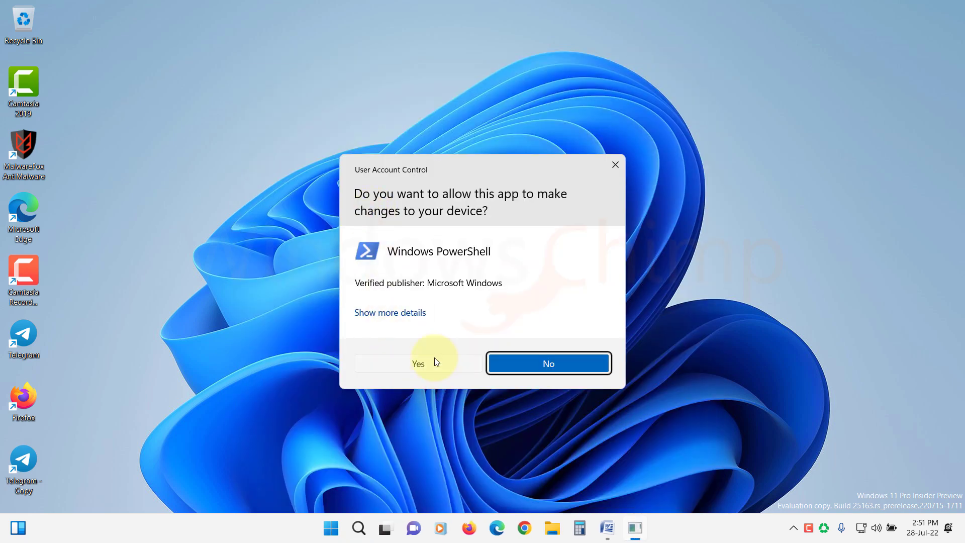
click(418, 364)
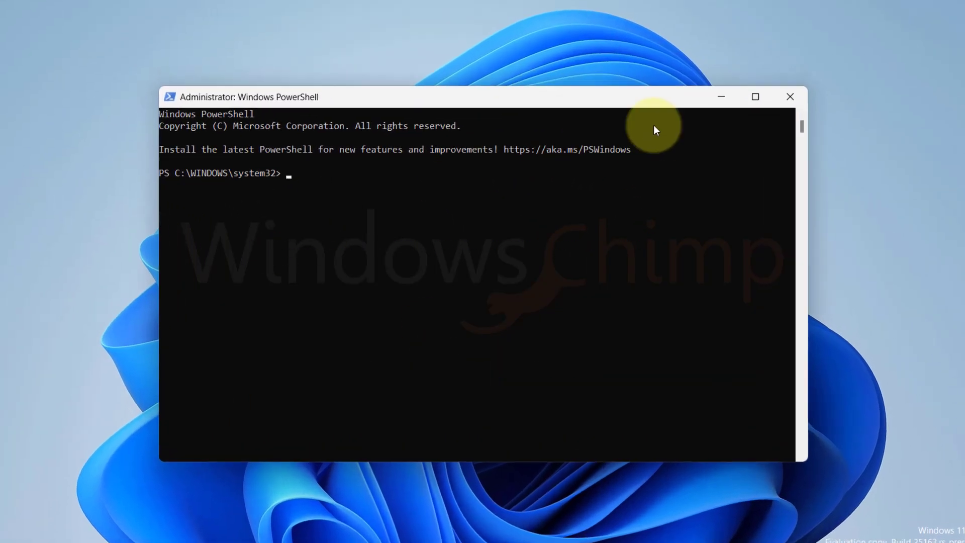
Run Get-AppxPackage -AllUsers to list every installed app package.
text(Get-AppxPackage -AllUsers)
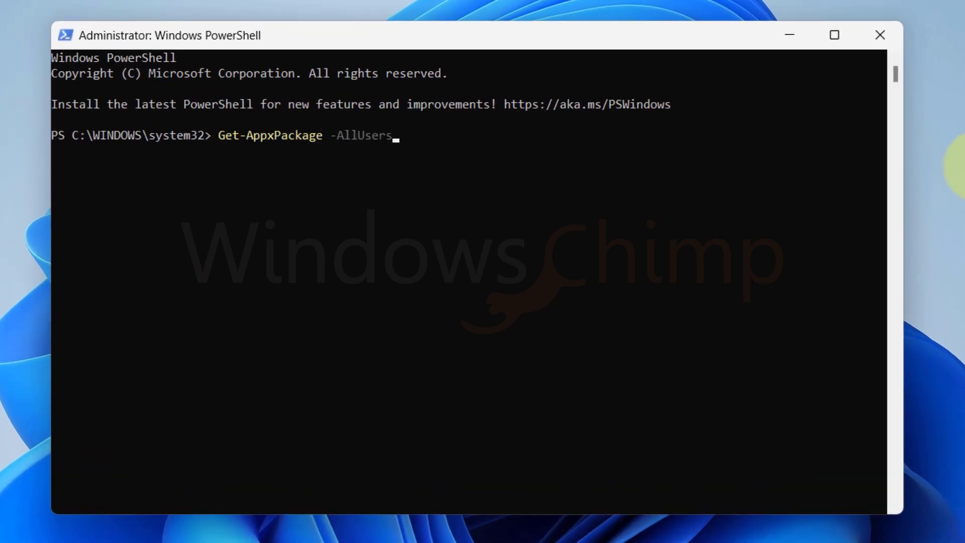
key(Enter)
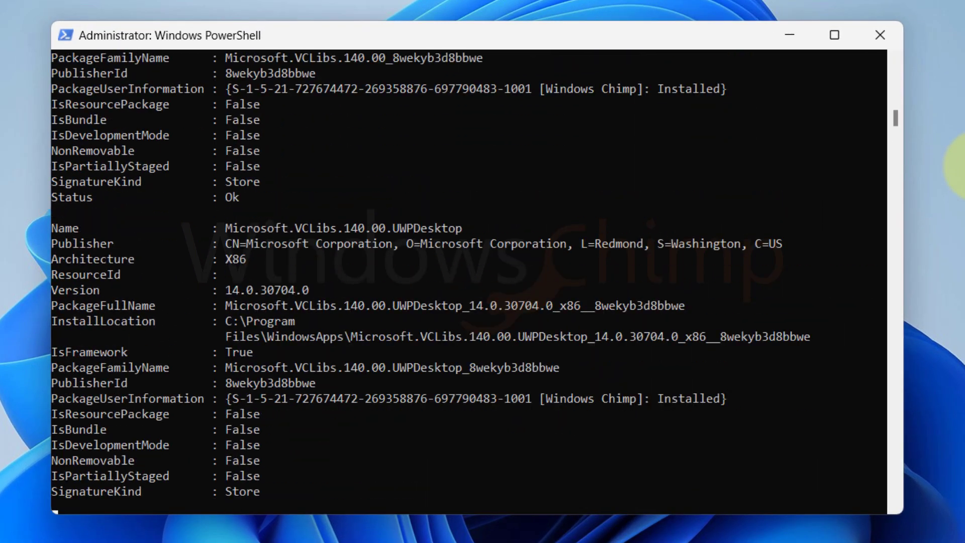
scroll(down, 3)
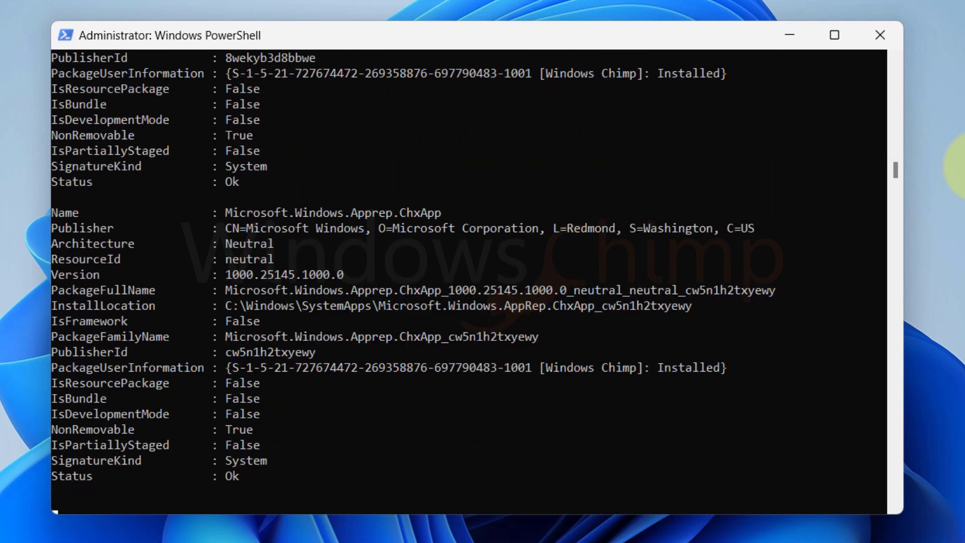
scroll(down, 3)
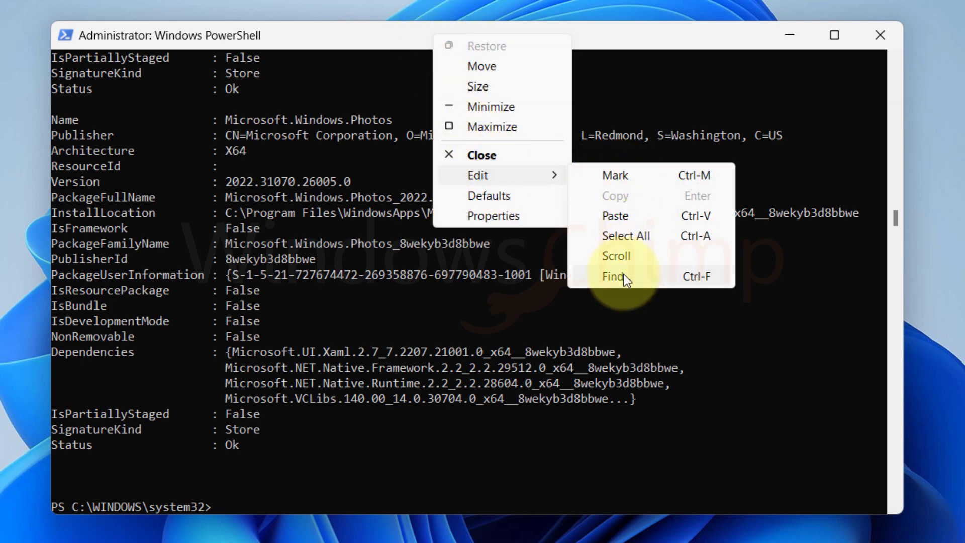
Find 'photos' in the console output and select the Microsoft.Windows.Photos PackageFullName.
click(613, 275)
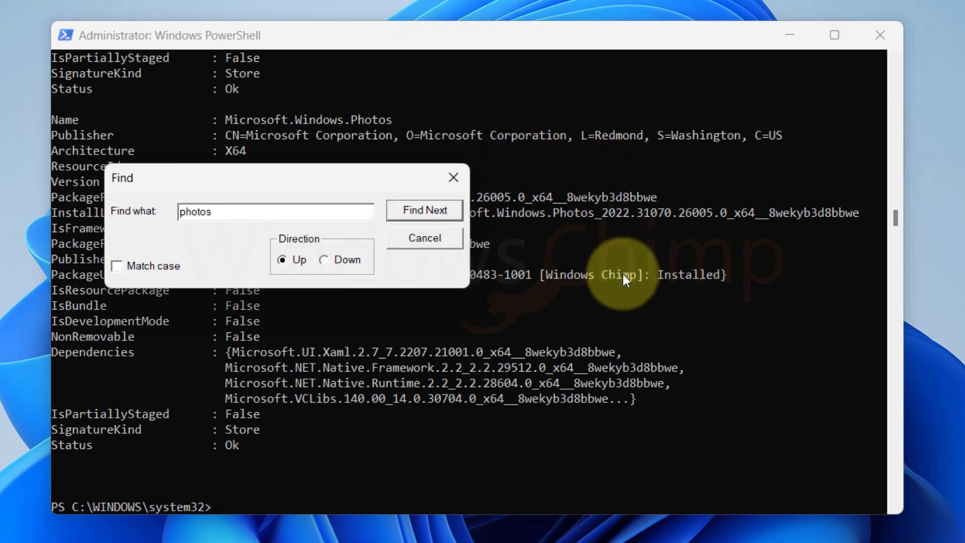
click(424, 210)
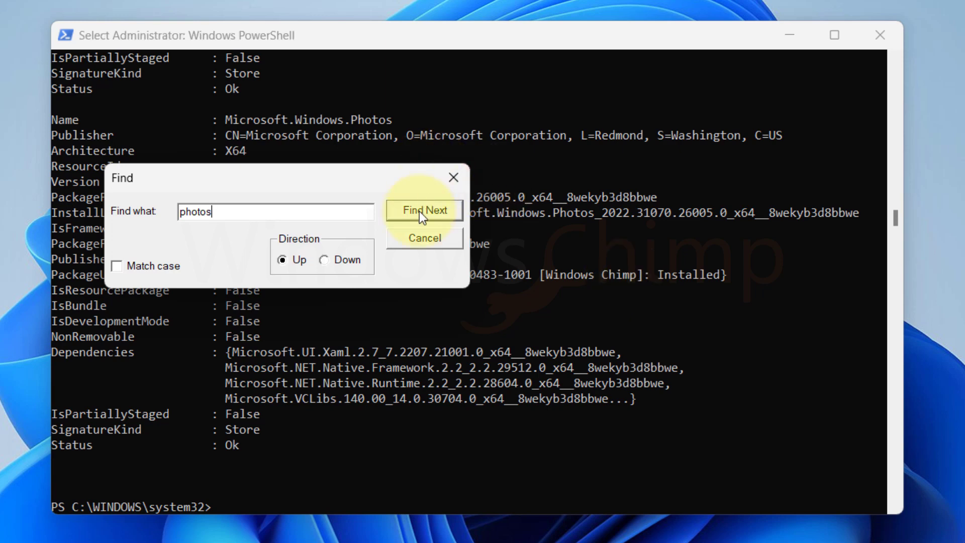
click(424, 210)
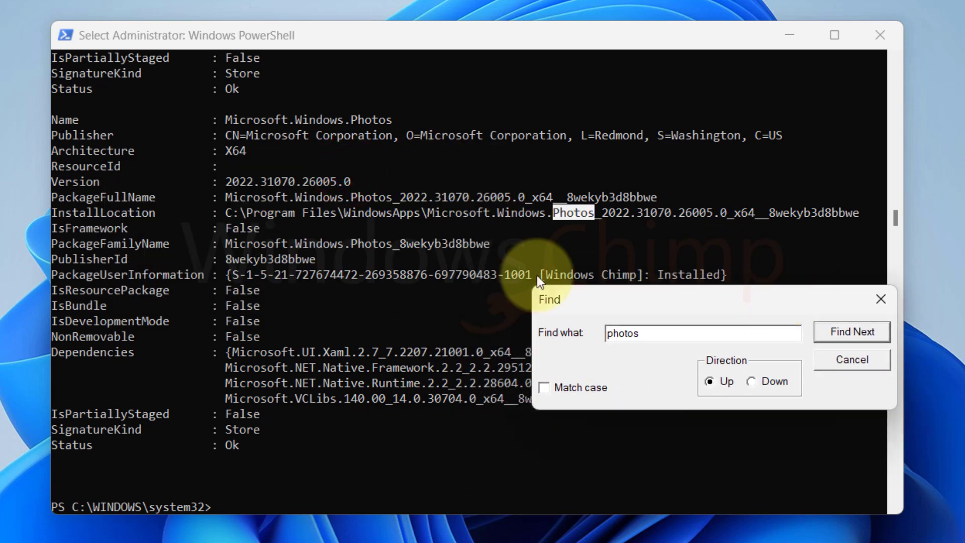
click(853, 360)
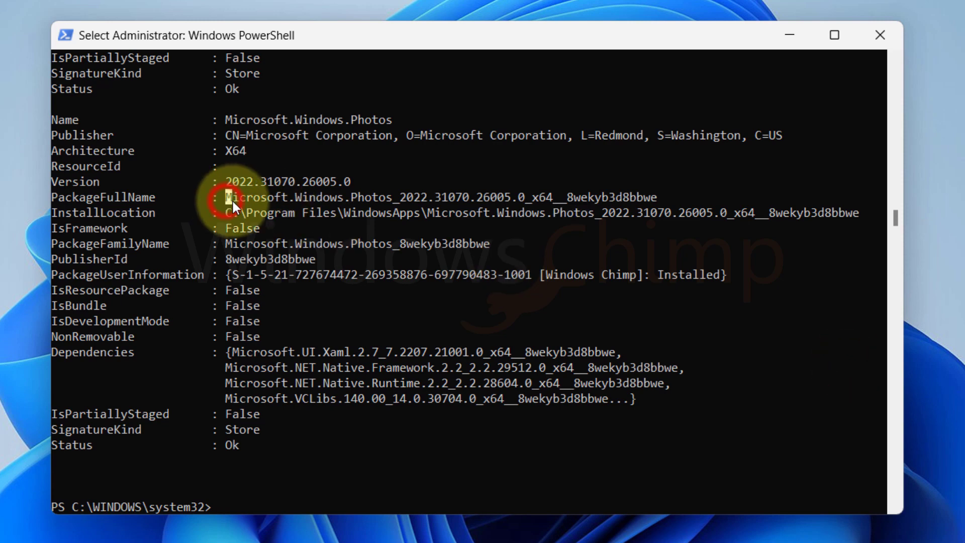
drag(225, 197, 658, 197)
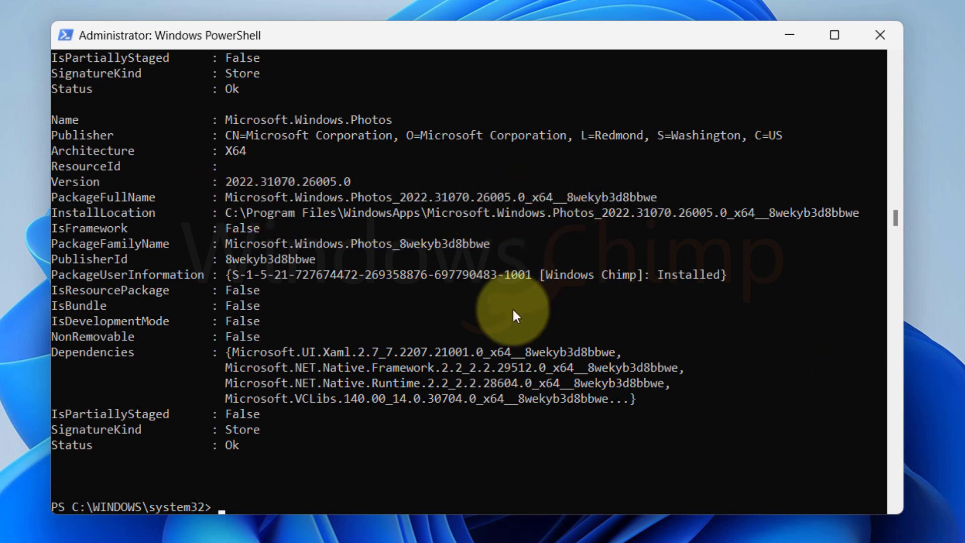
Enter remove-appxpackage Microsoft.Windows.Photos_2022.31070.26005.0_x64__8wekyb3d8bbwe at the prompt.
text(remove-app)
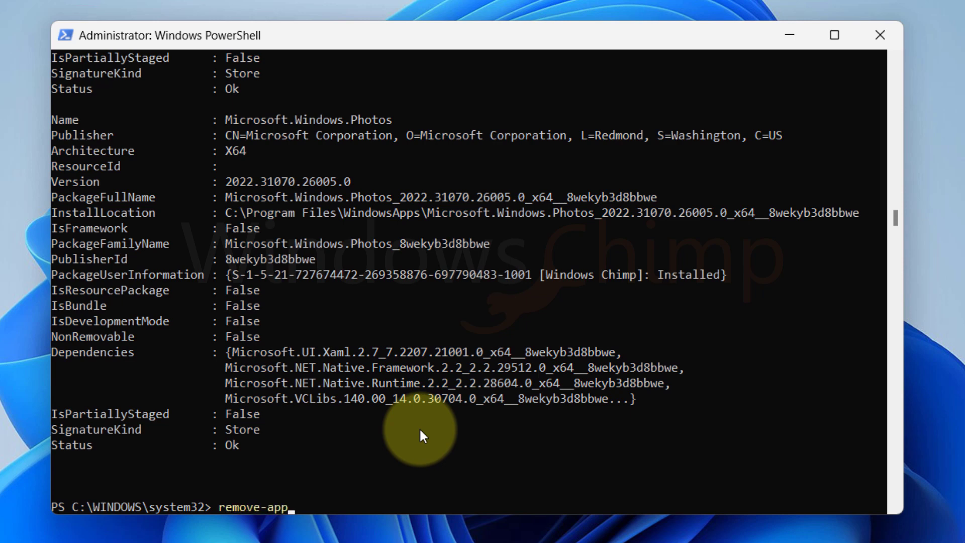
text(xpackage)
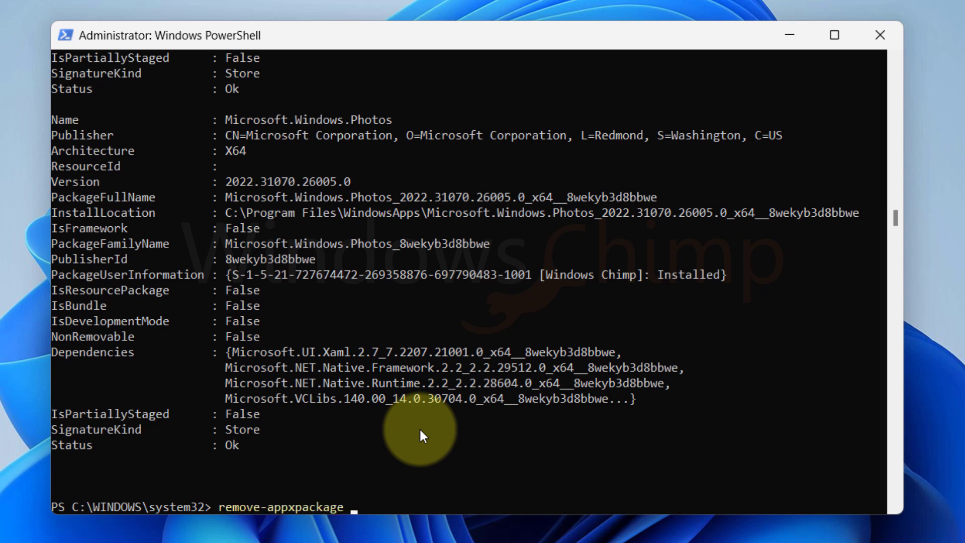
text(Microsoft.Windows.Photos_2022.31070.26005.0_x64__8wekyb3d8bbwe)
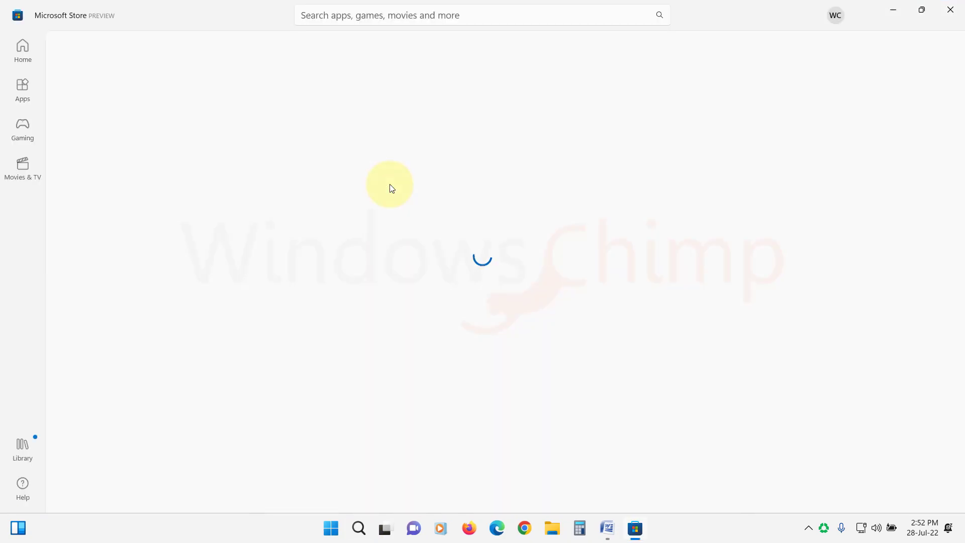
Search the Store for 'microsoft photos', start installing it, and close the Store.
text(microsoft photos)
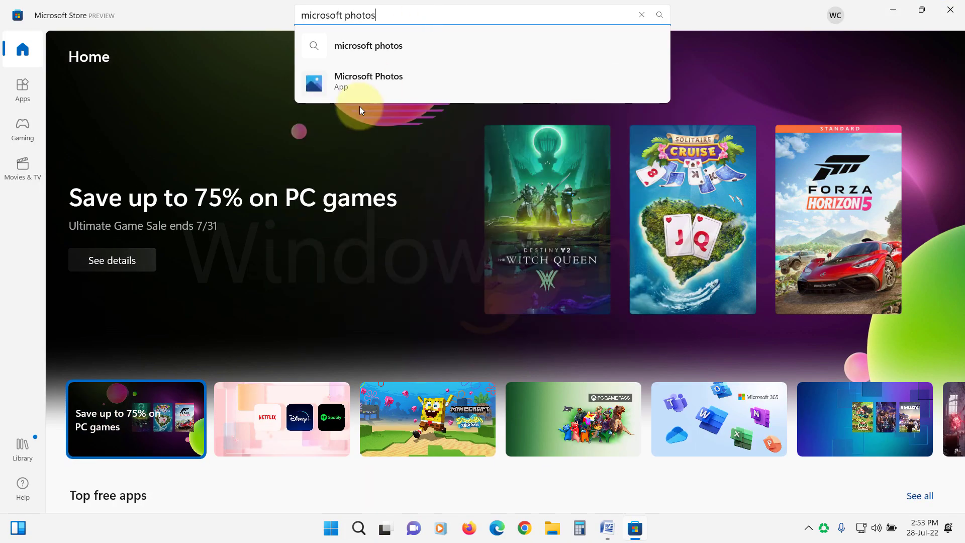
click(368, 81)
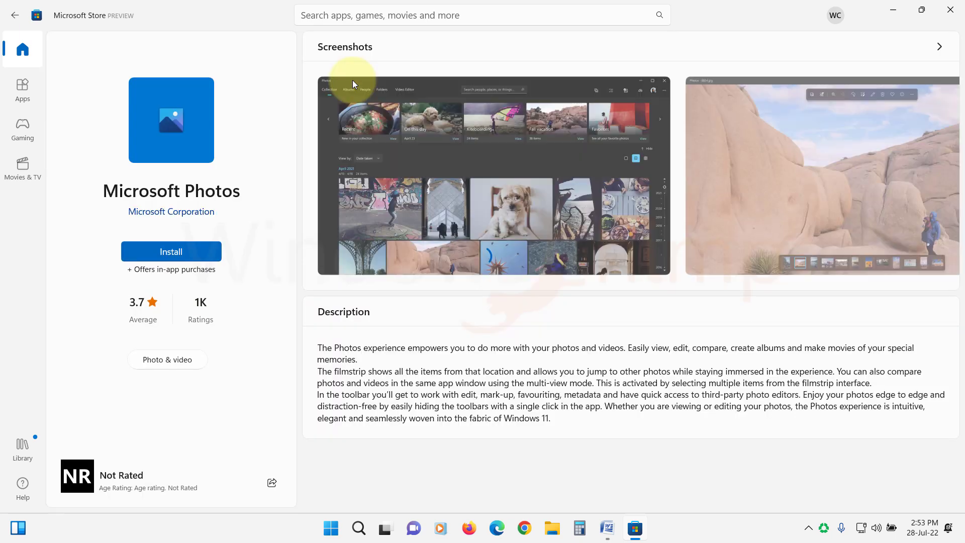
click(171, 251)
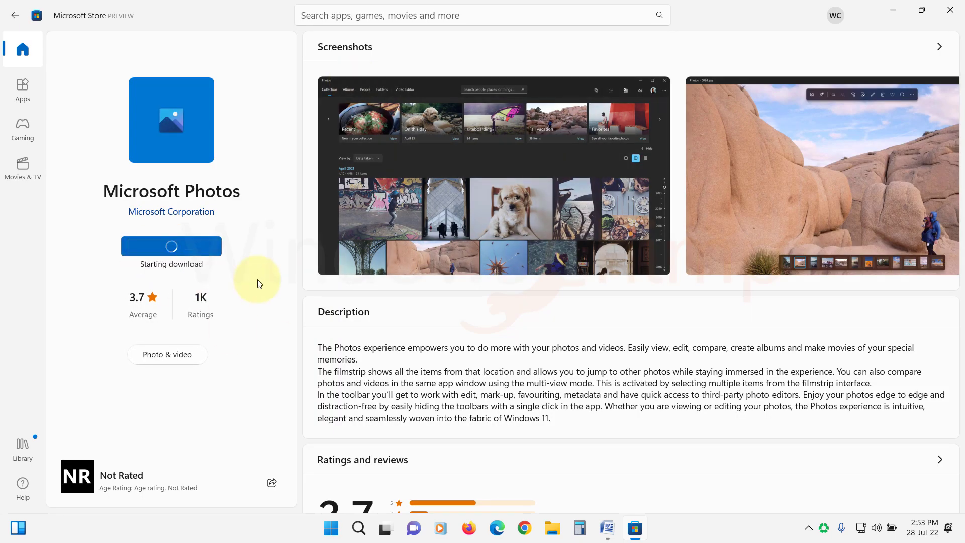
click(950, 9)
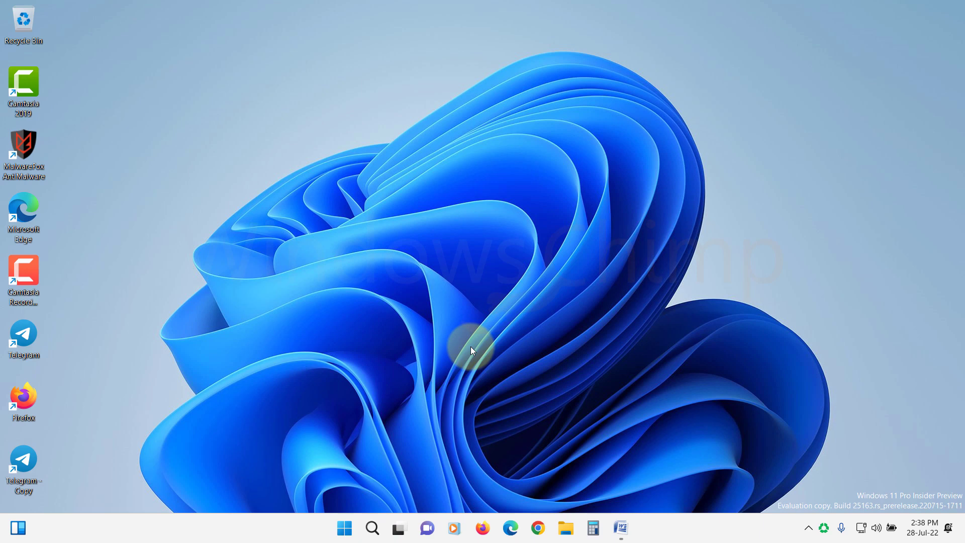
mouse_move(380, 474)
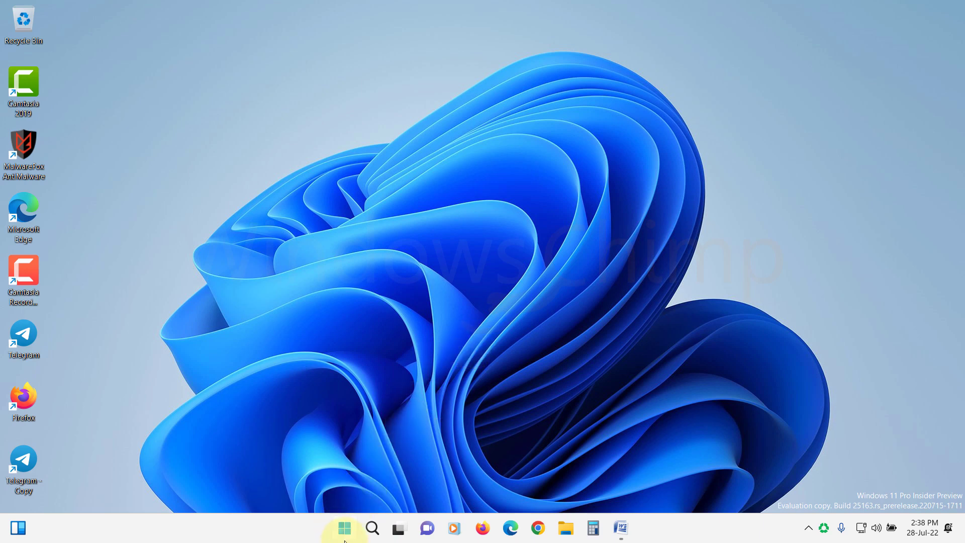
Bring up the Start menu from the desktop.
click(343, 527)
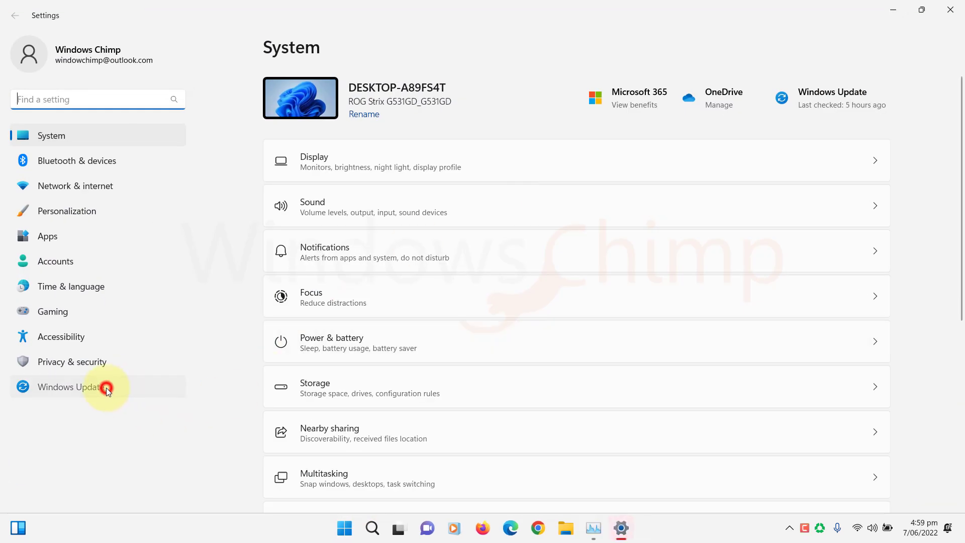
Uninstall update KB5007297 from Windows Update's update history and confirm the removal.
click(106, 386)
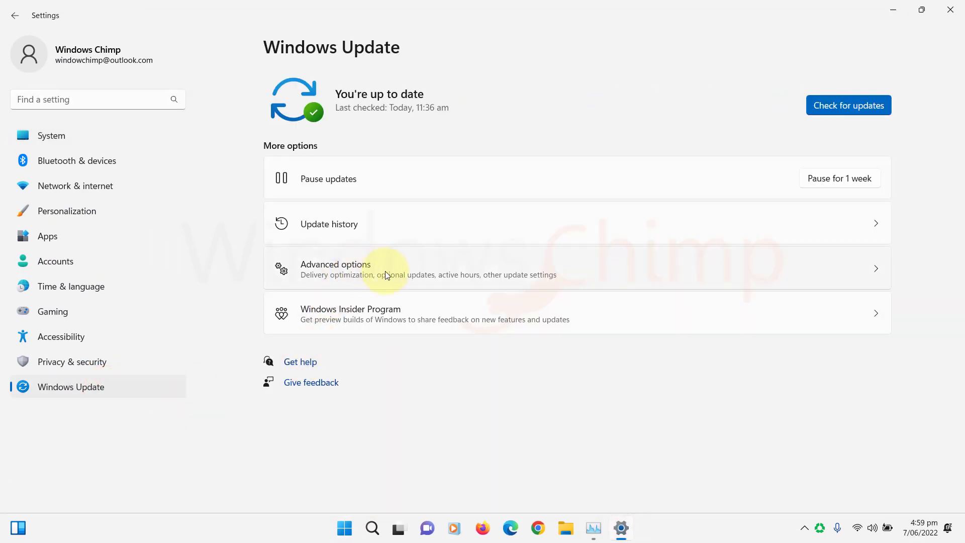
click(329, 223)
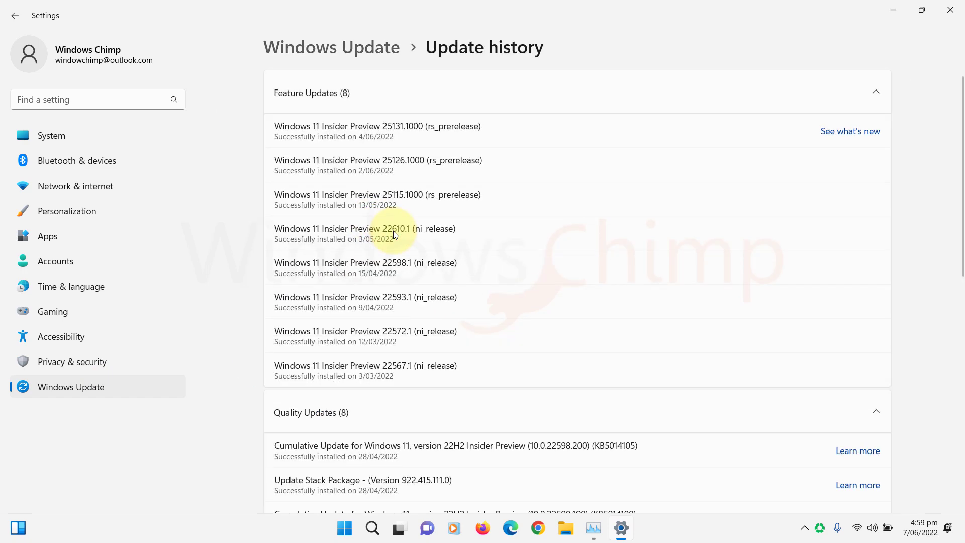
scroll(down, 3)
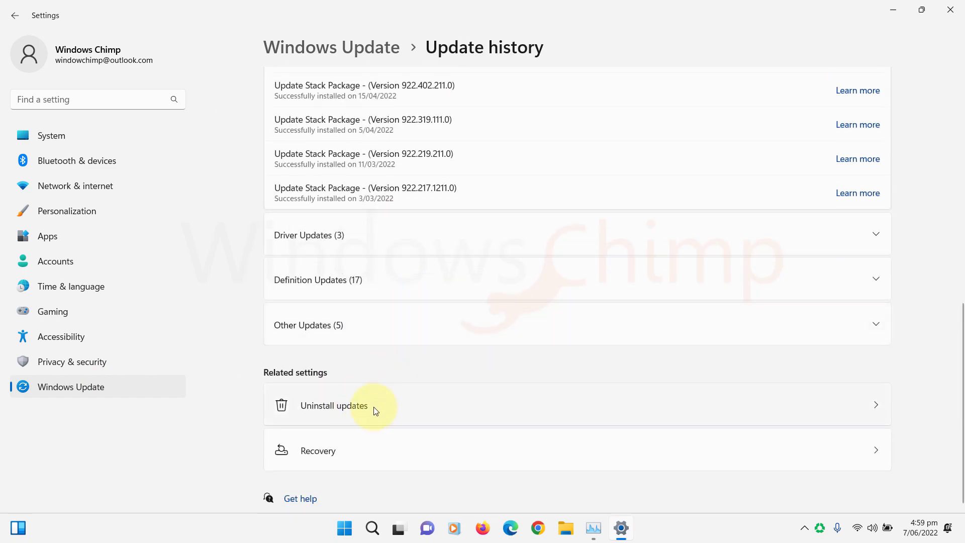
click(334, 405)
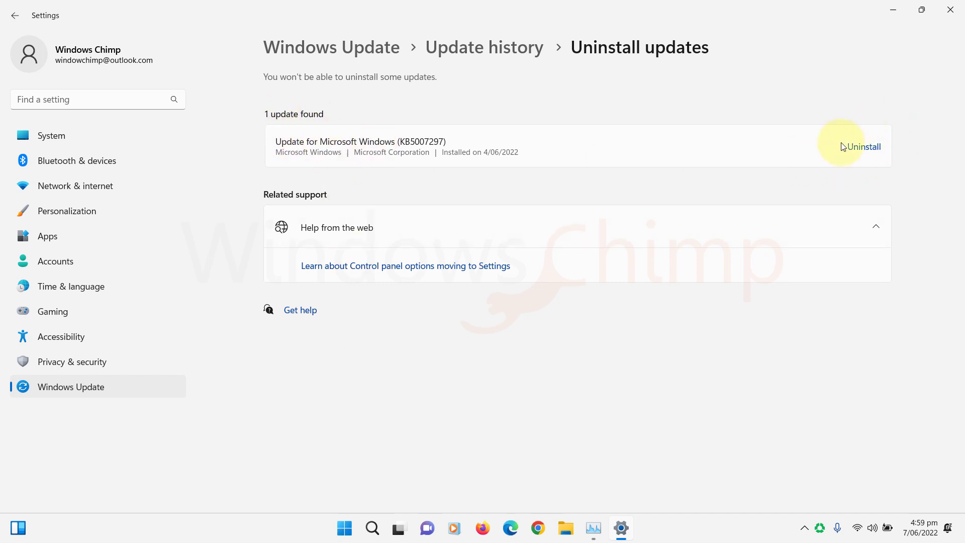
click(864, 146)
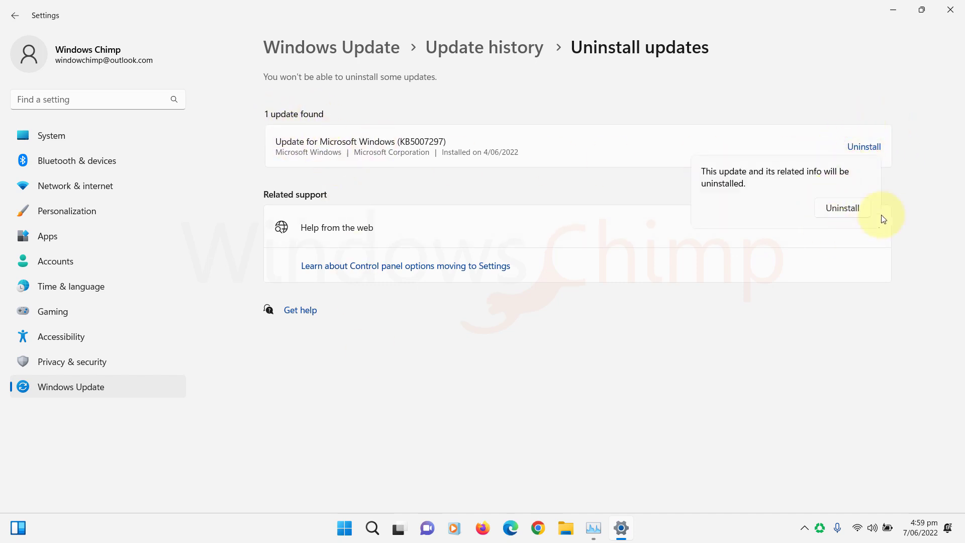
click(843, 208)
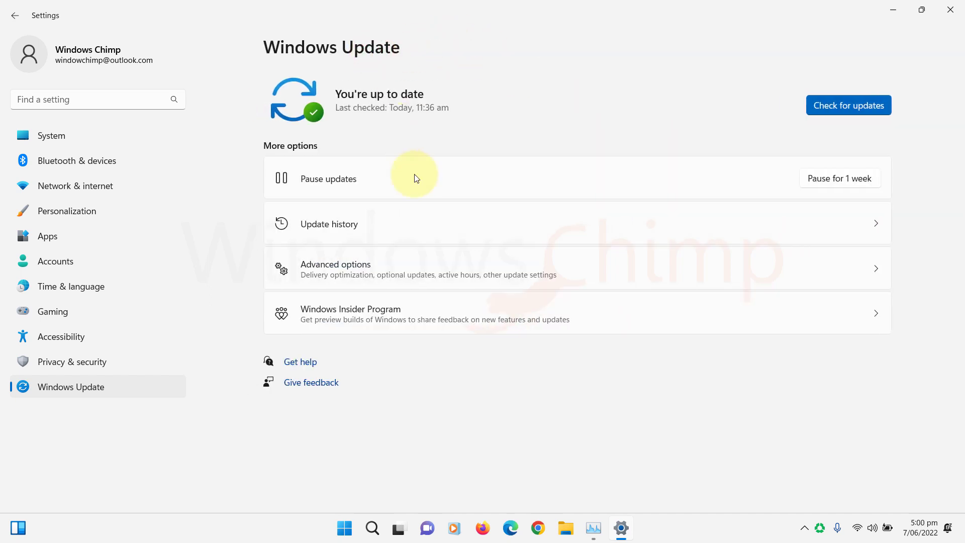
Start a check for new Windows updates.
click(848, 106)
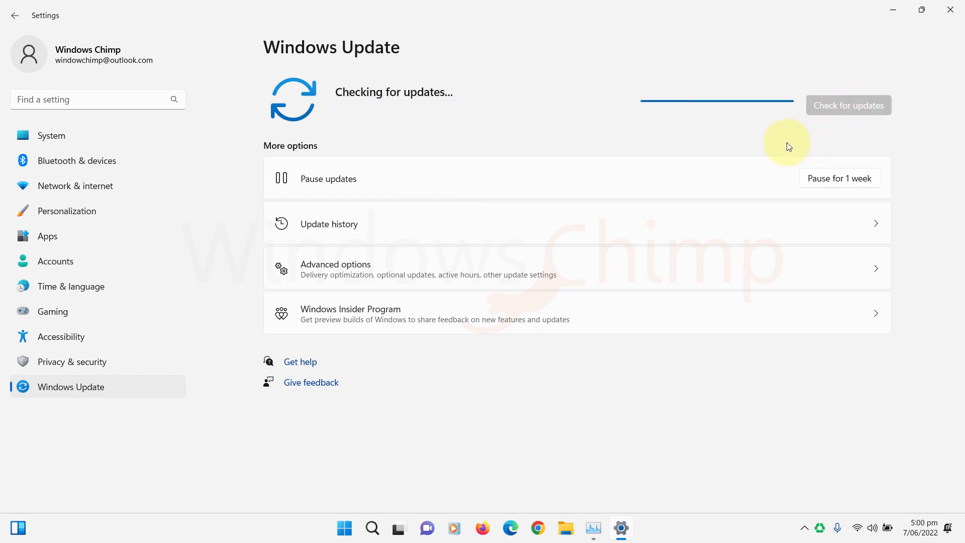